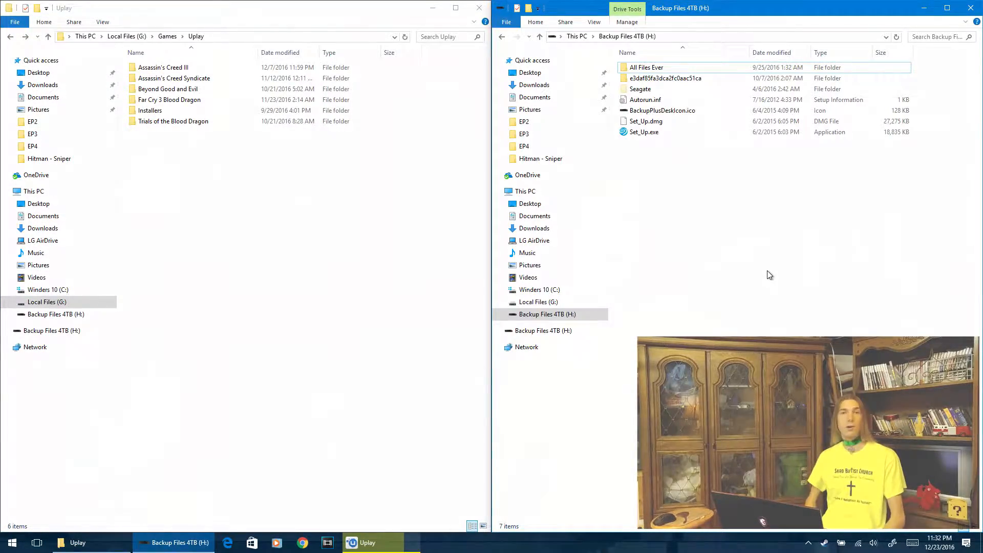
Step: Go into the All Files Ever folder on the backup drive in the right window
double_click(646, 67)
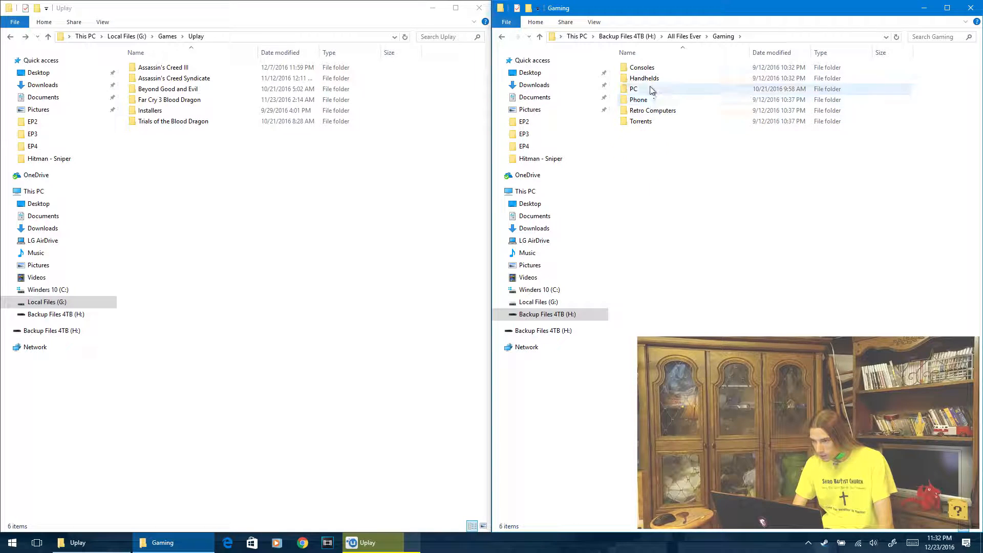
Step: Browse the backup to PC > PC Game Client Libraries > UPlay and copy the Rayman Origins folder
double_click(633, 88)
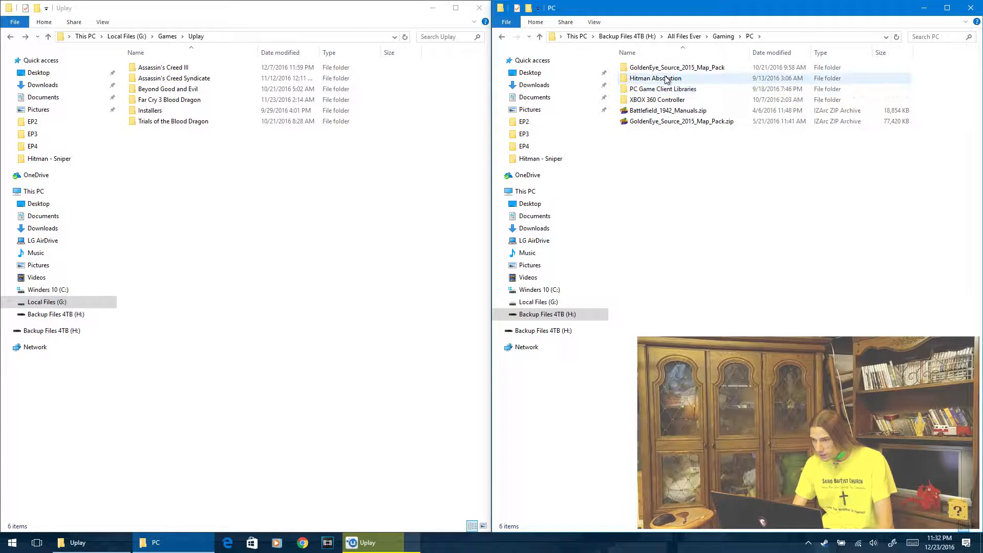
double_click(663, 88)
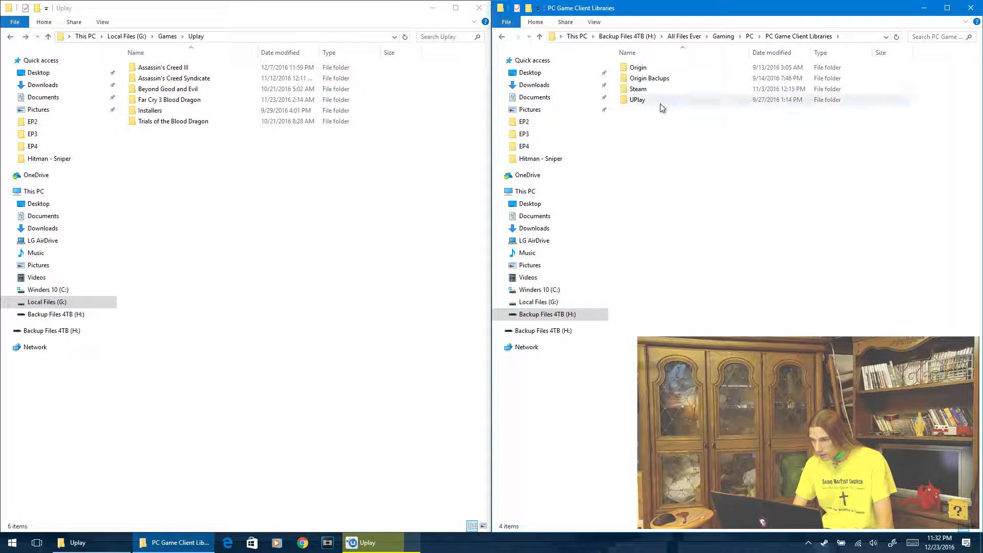
double_click(637, 99)
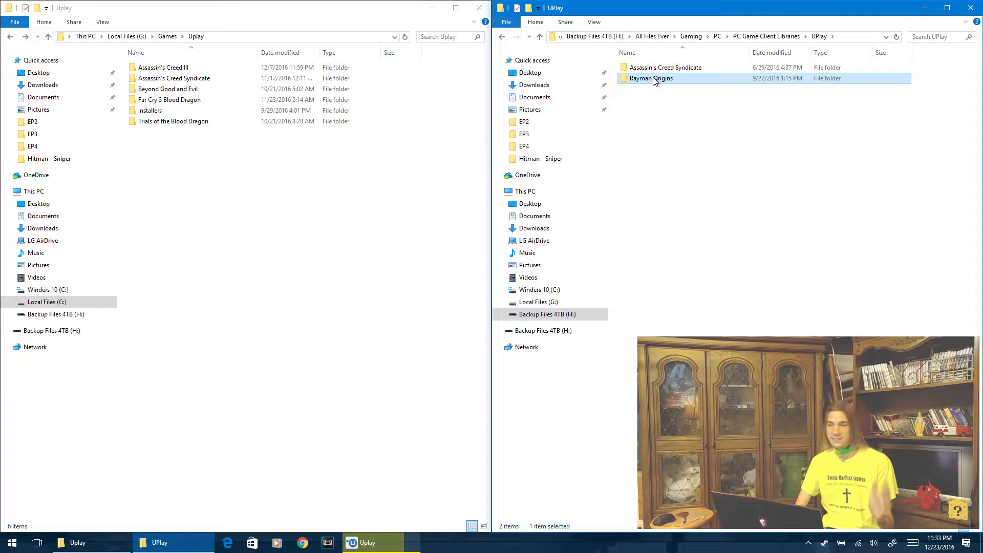
right_click(650, 78)
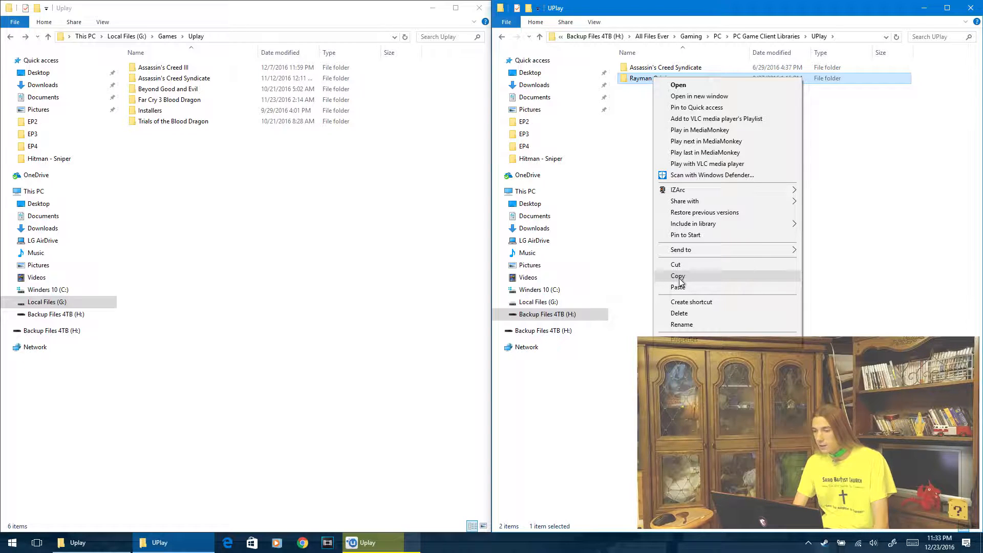
left_click(678, 275)
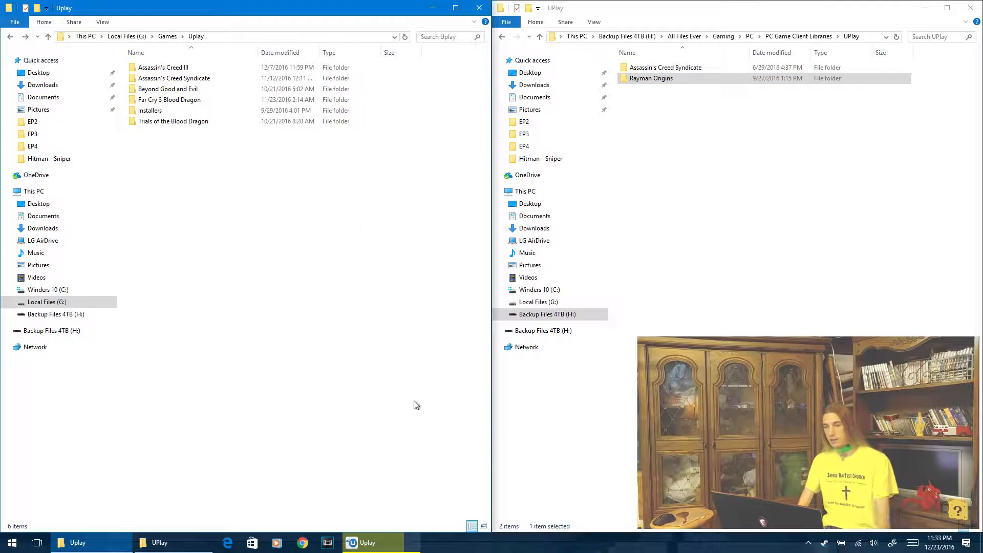
mouse_move(368, 543)
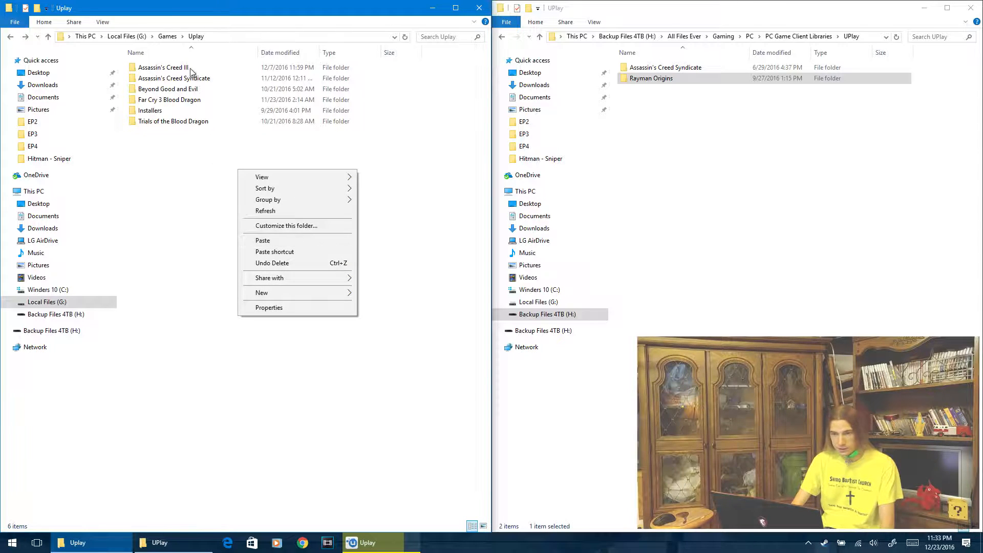
mouse_move(264, 211)
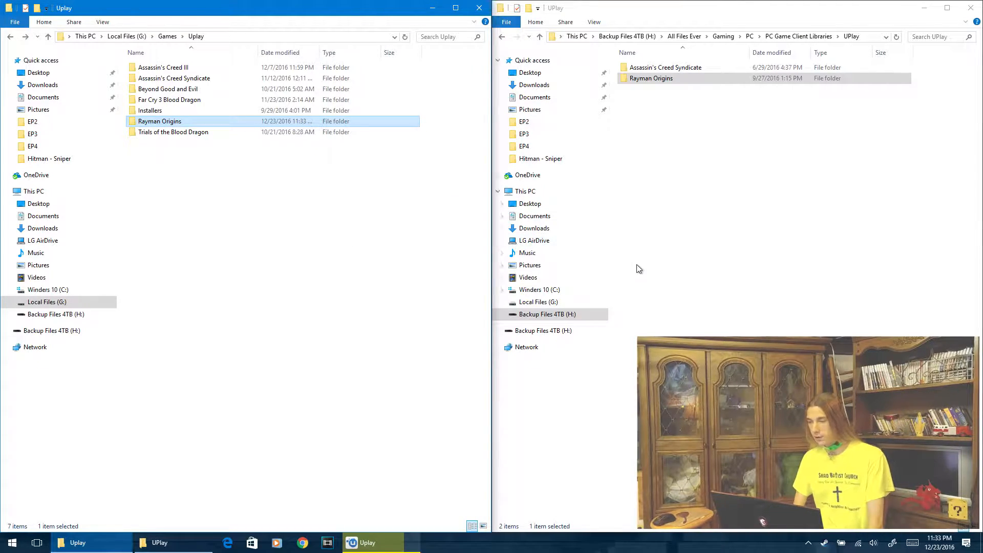
Step: Switch from File Explorer to the Uplay client after the paste finishes
left_click(547, 315)
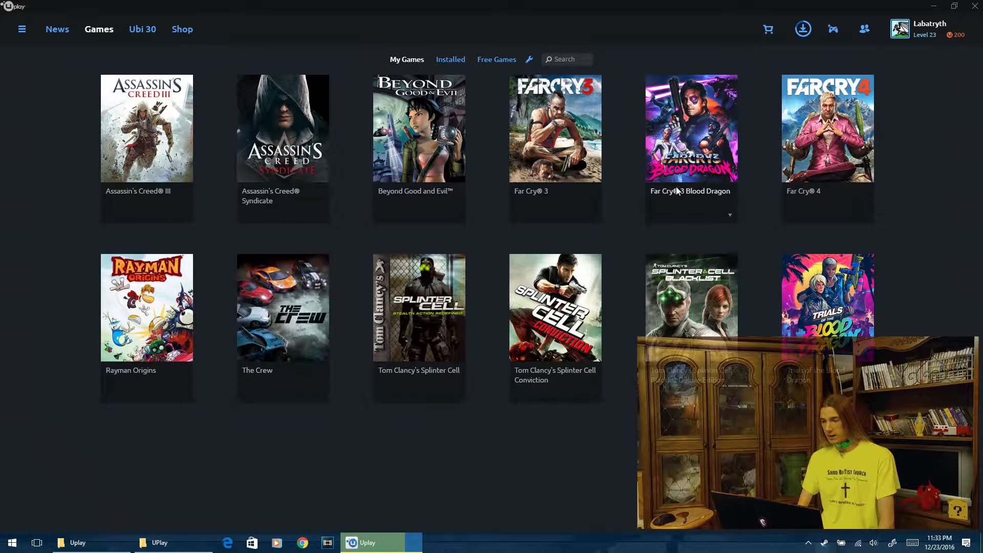
Step: Select the Rayman Origins tile in the Uplay games library to reach its game page
left_click(78, 542)
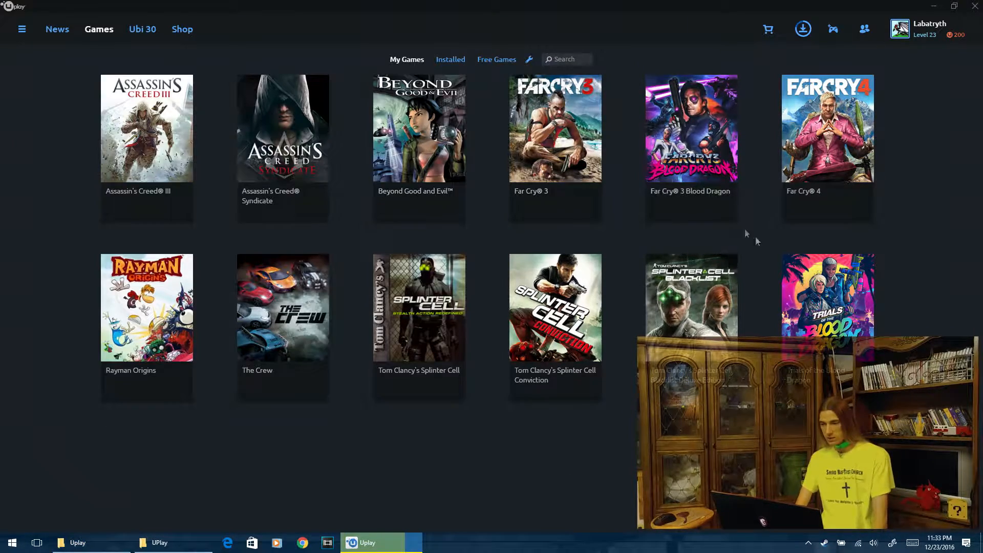
left_click(147, 307)
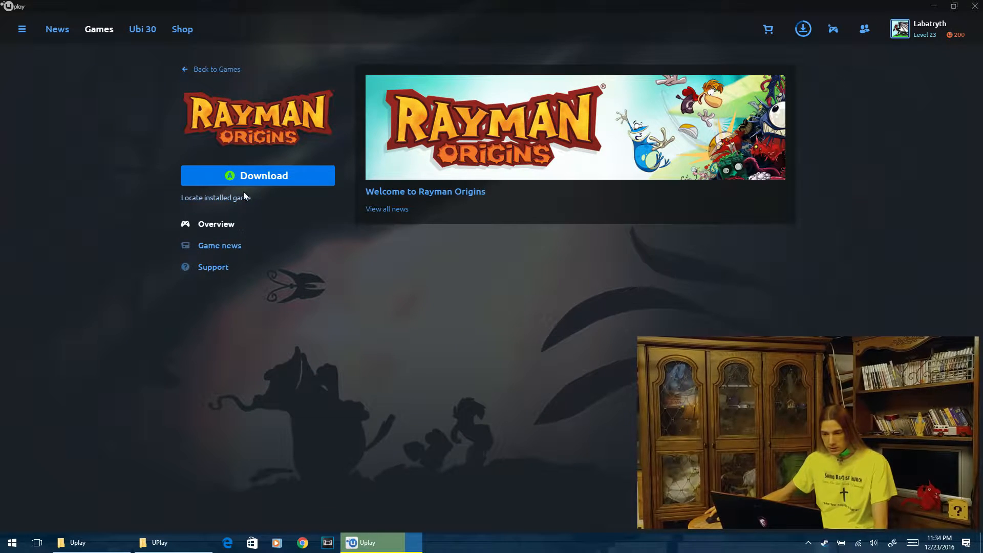
Step: Locate the installed game at G:\Games\Uplay\Rayman Origins and confirm the folder
left_click(216, 196)
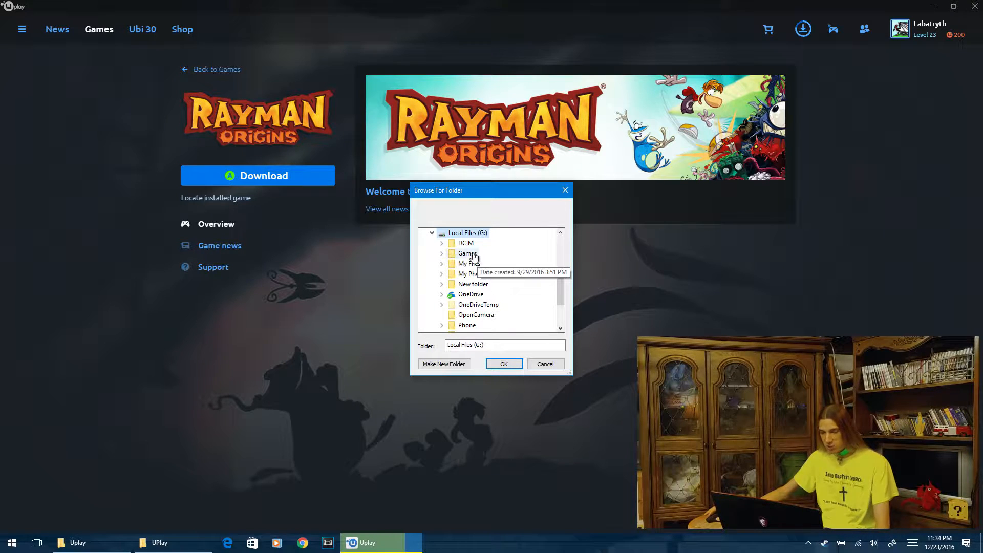
double_click(467, 253)
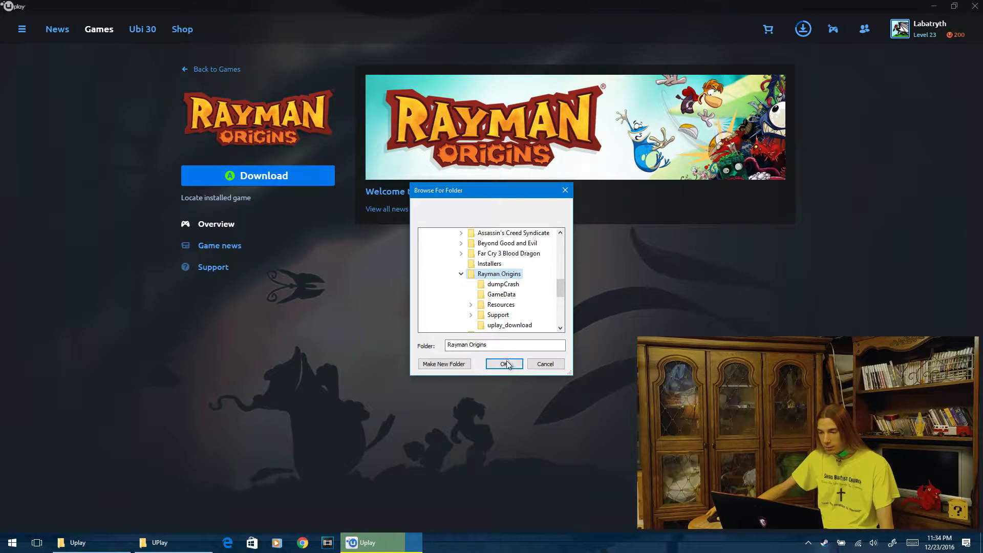
left_click(504, 363)
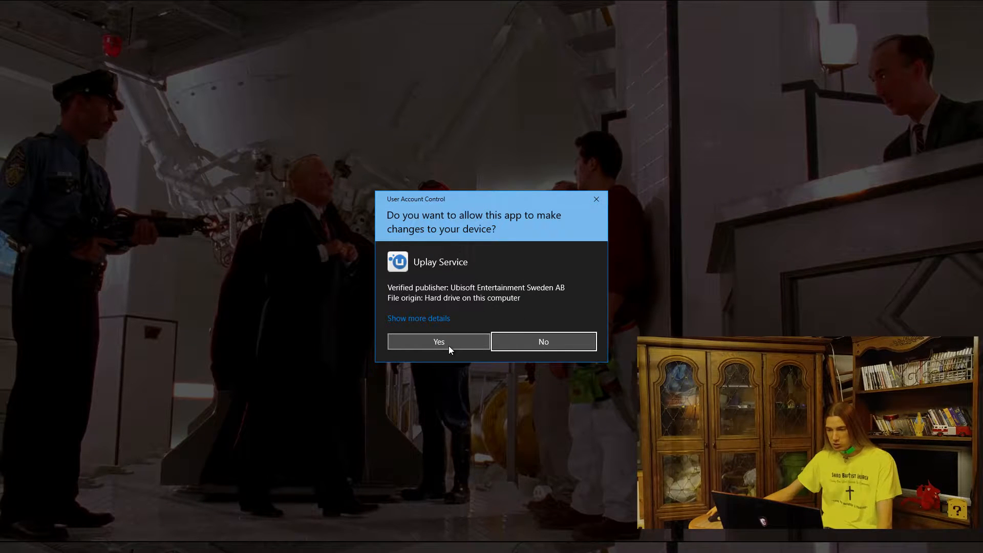
Step: Allow Uplay Service through the UAC prompt and close the Discovering files result
left_click(439, 342)
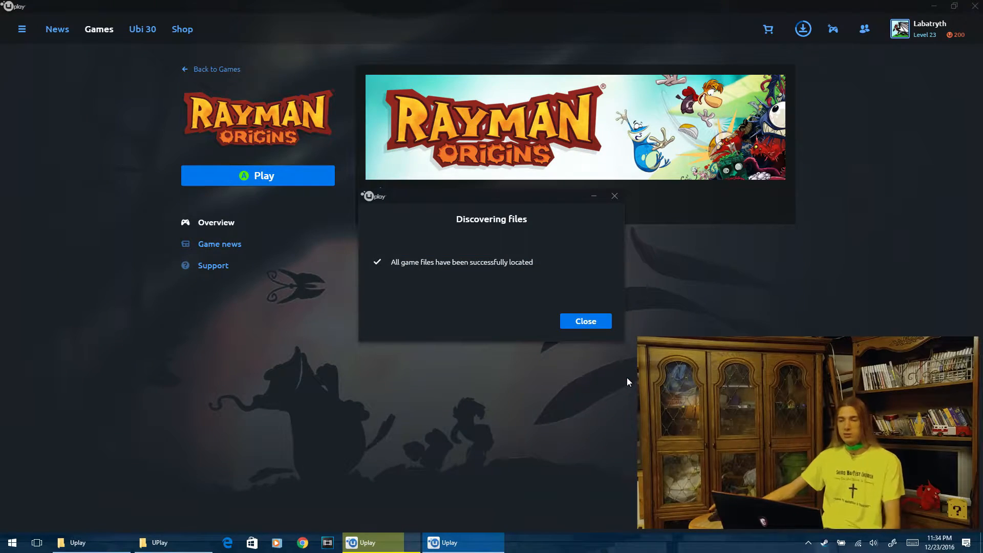
mouse_move(608, 348)
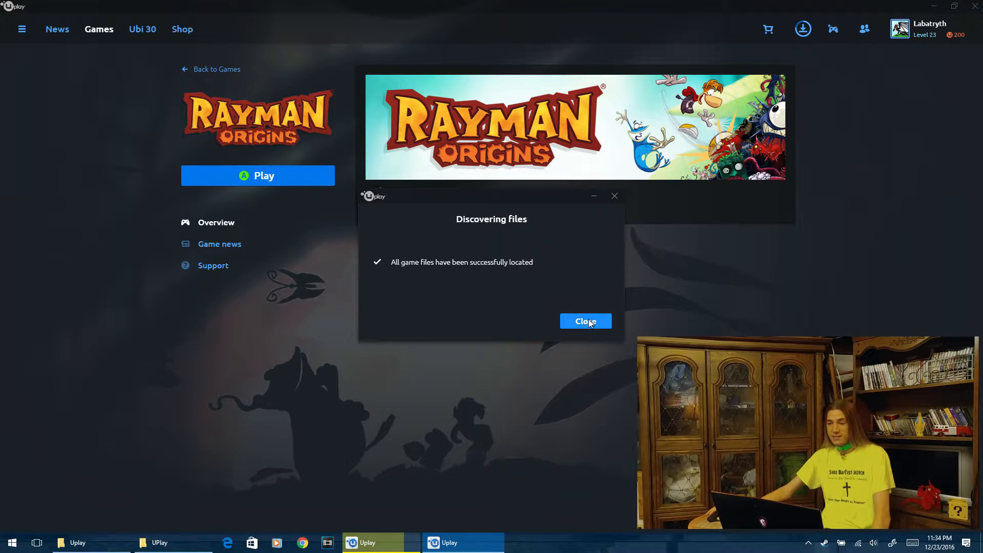
left_click(585, 321)
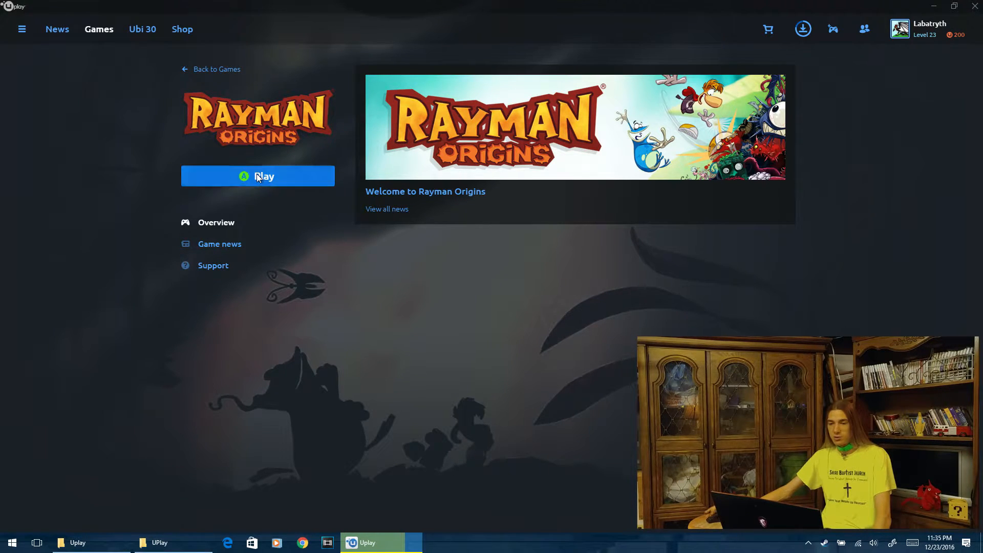
left_click(258, 177)
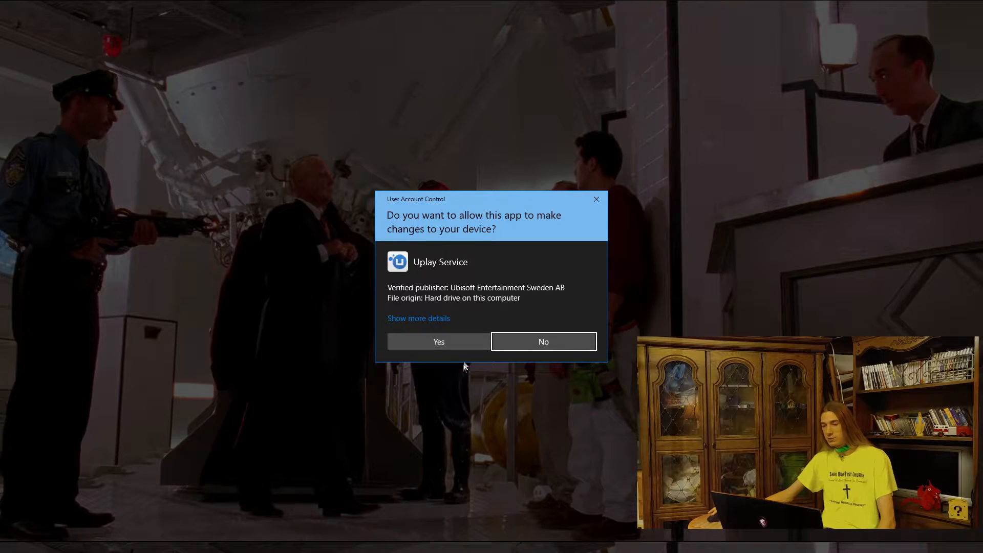
left_click(438, 342)
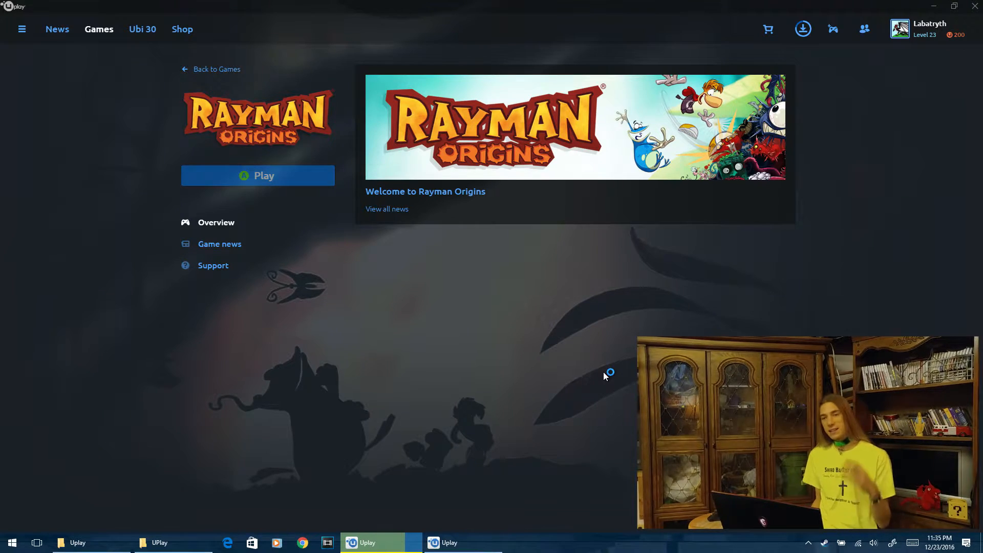
left_click(216, 69)
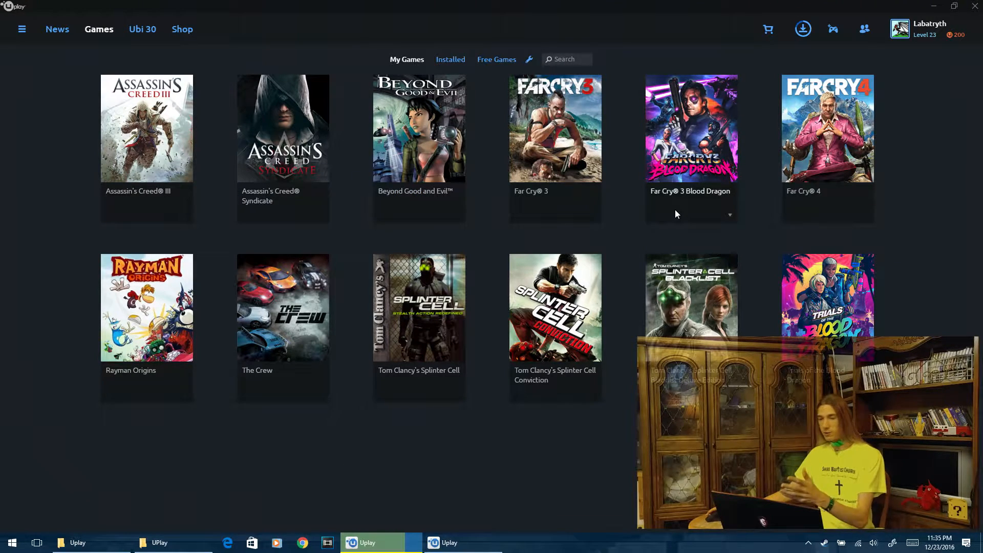
mouse_move(178, 174)
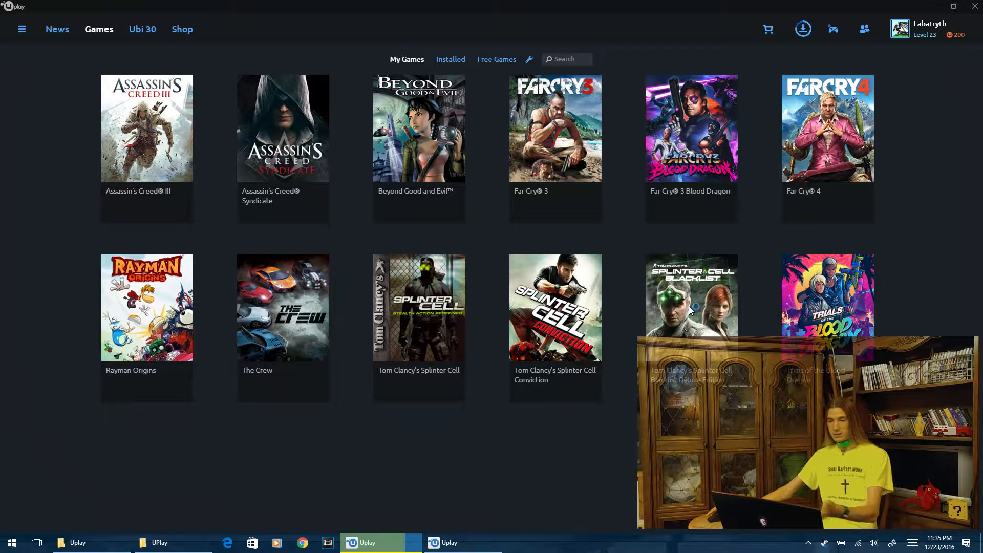
mouse_move(847, 156)
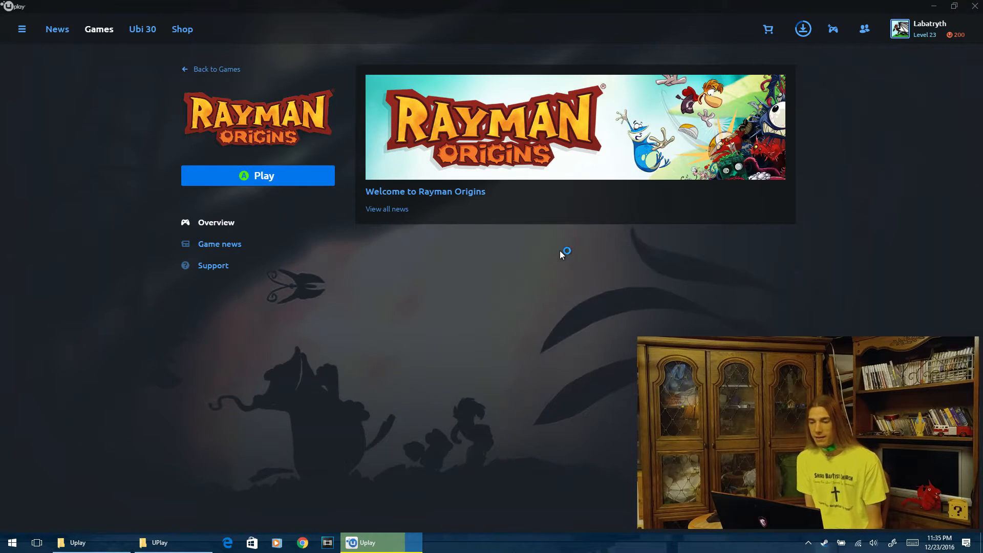
Step: Launch Rayman Origins from Uplay and continue past its title screen with Enter
left_click(257, 176)
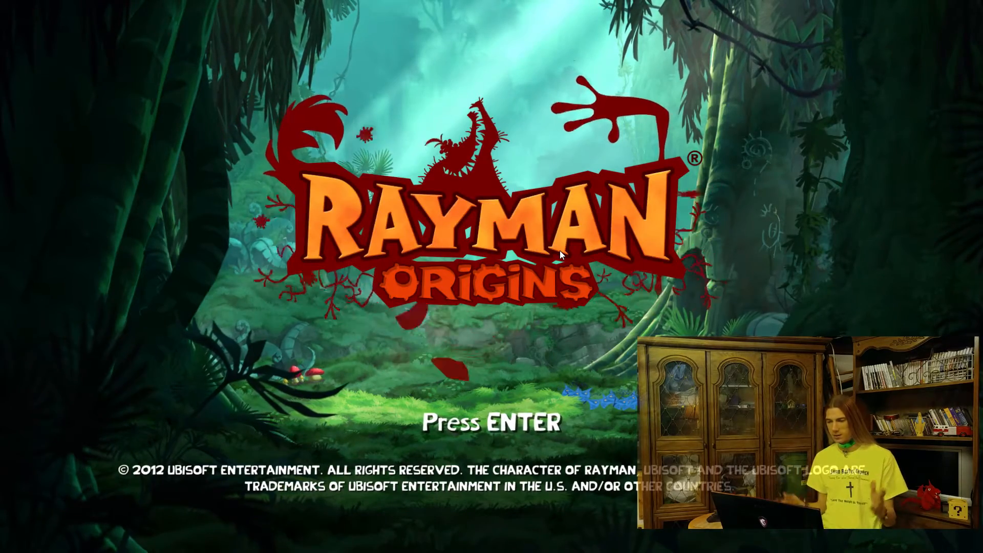
key("enter")
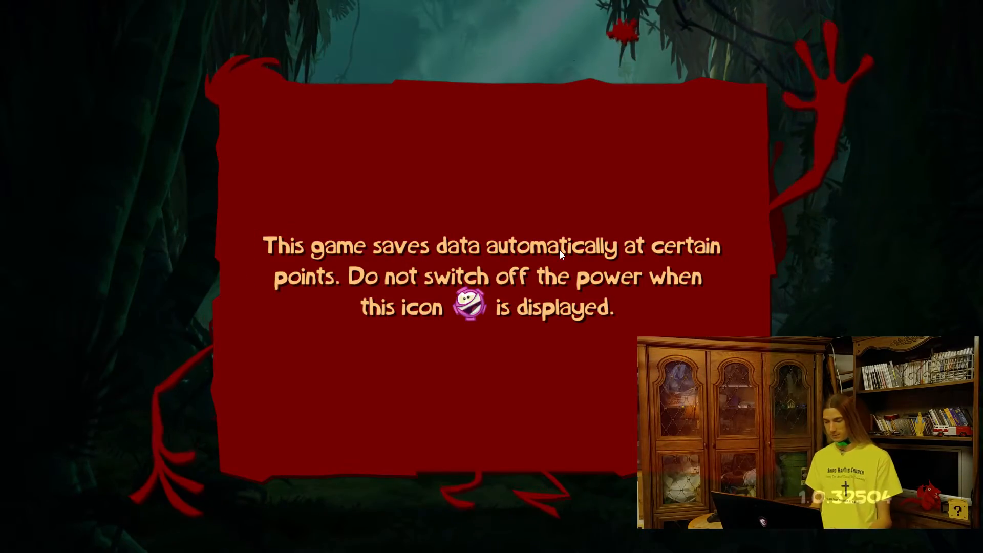